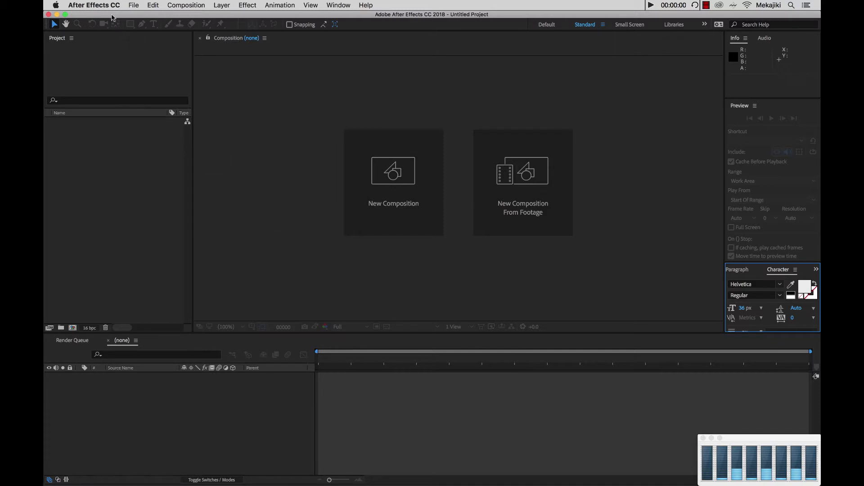
- Adjust and accept the After Effects application preferences
click(94, 5)
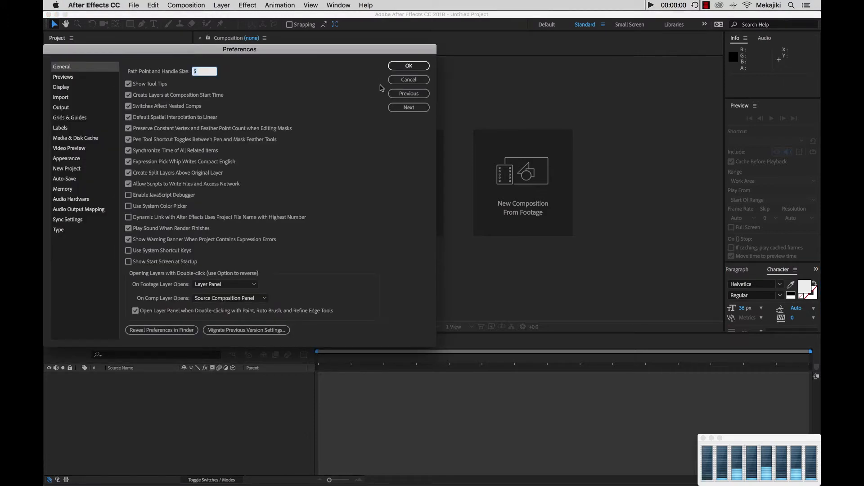
mouse_move(329, 71)
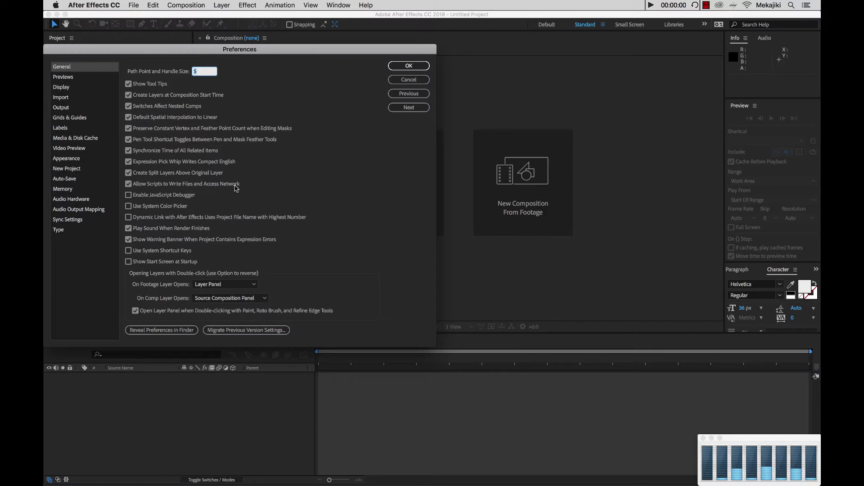
click(128, 184)
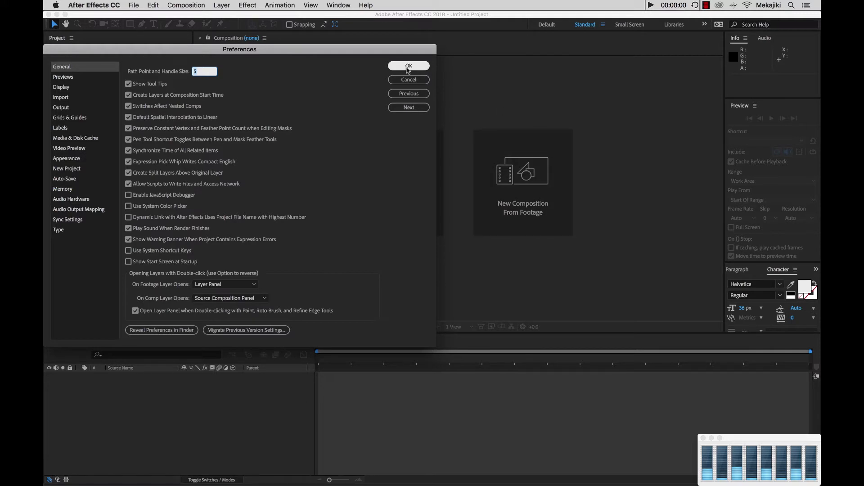
click(409, 66)
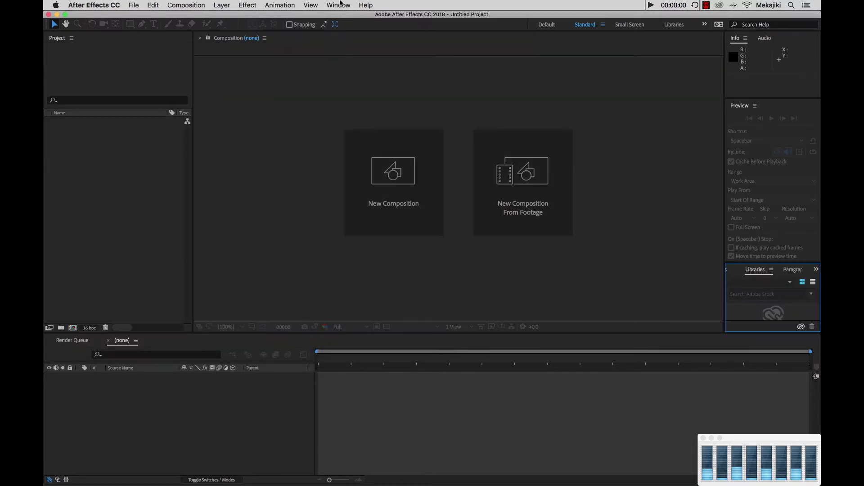
- Launch the RenderGarden.jsxbin script from the Window menu, bringing up its registration prompt
click(338, 6)
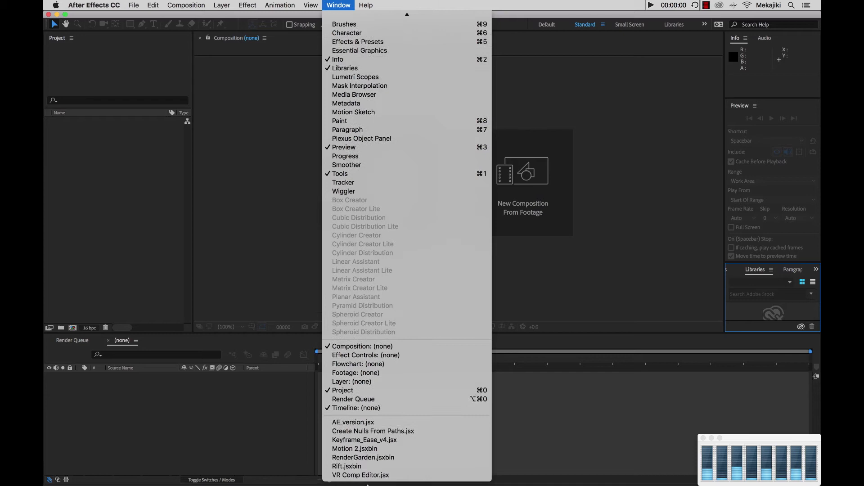
click(362, 458)
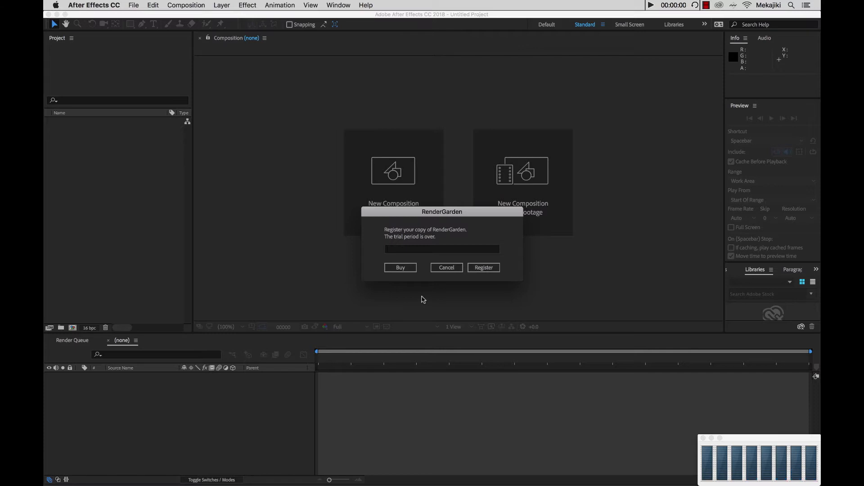
mouse_move(399, 258)
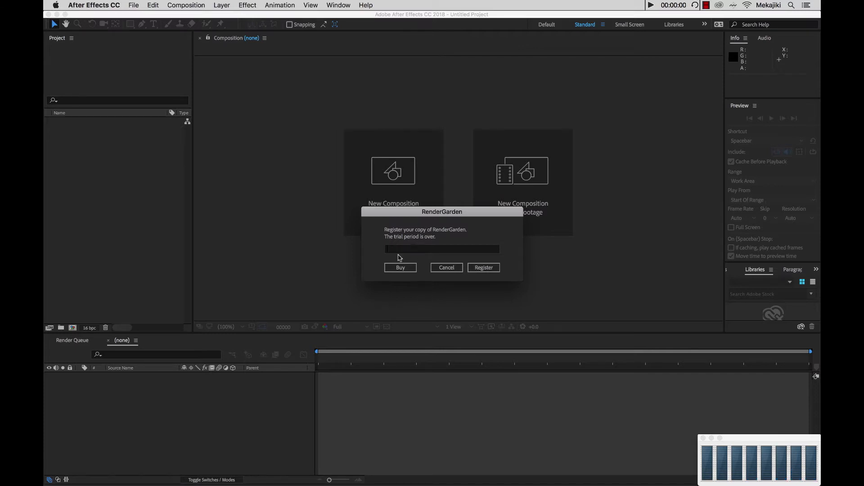
mouse_move(428, 268)
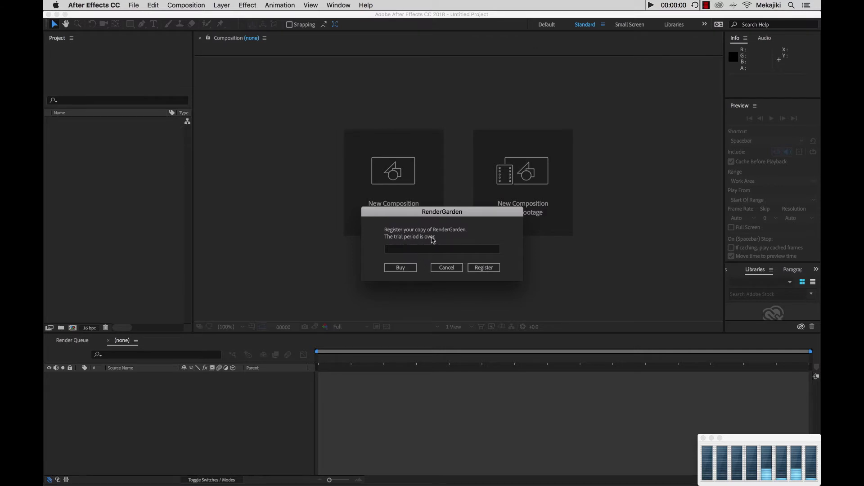
mouse_move(424, 251)
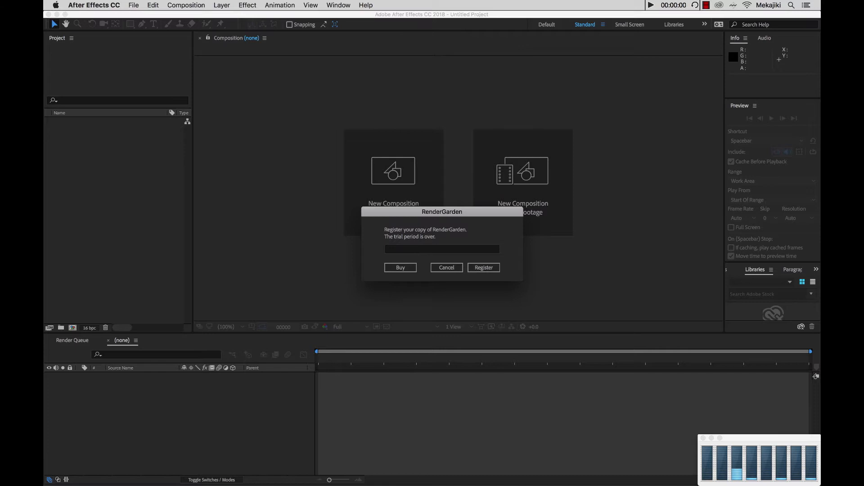
- Dismiss the registration prompt to reach the Welcome to RenderGarden message
click(482, 267)
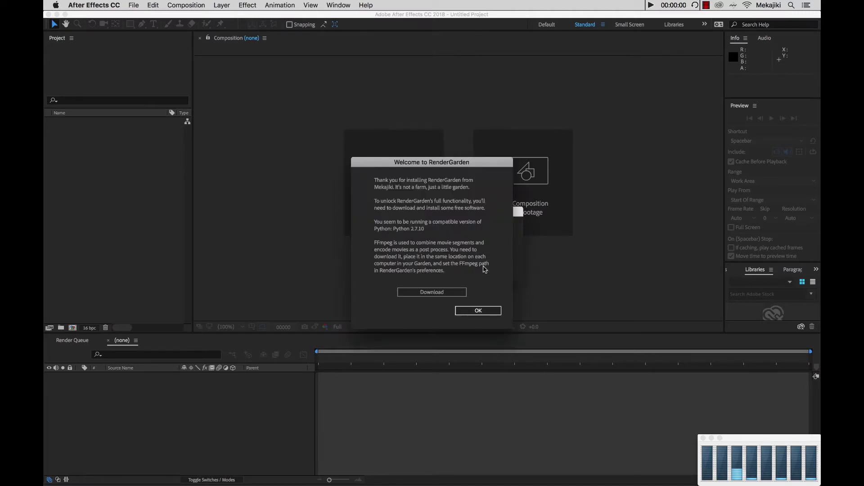
mouse_move(494, 257)
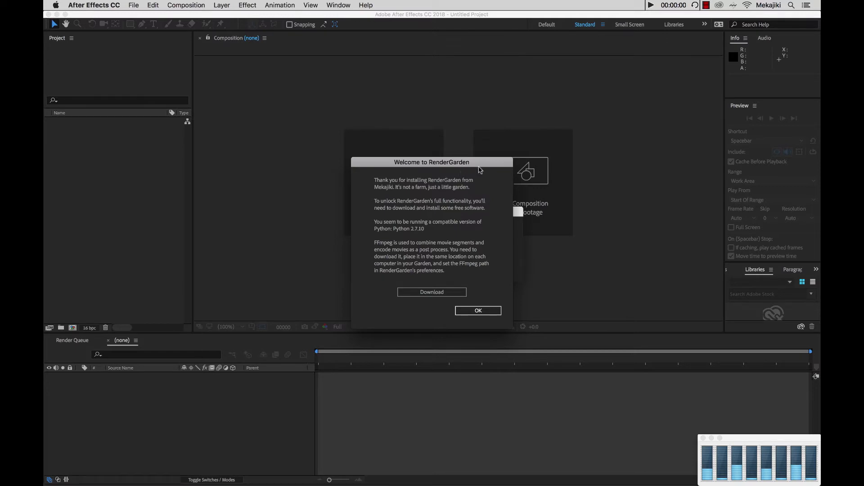
mouse_move(489, 230)
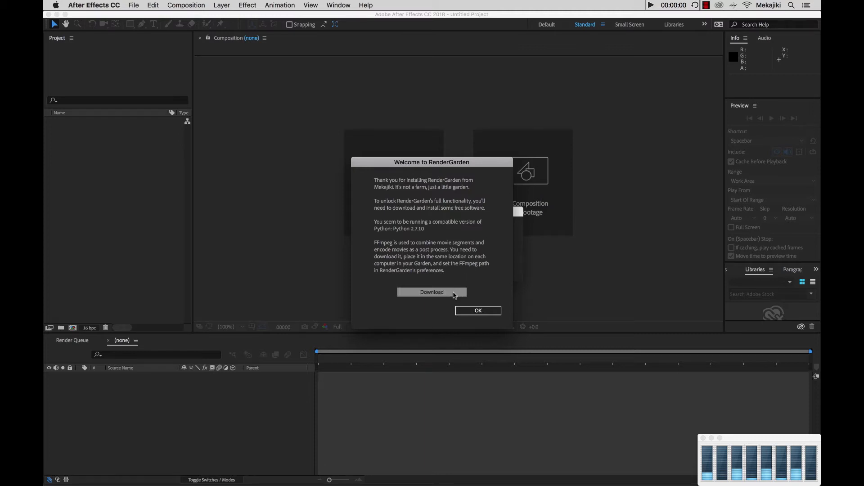
- Download the FFmpeg 3.4 macOS 64-bit static build from the FFmpeg builds site
click(431, 291)
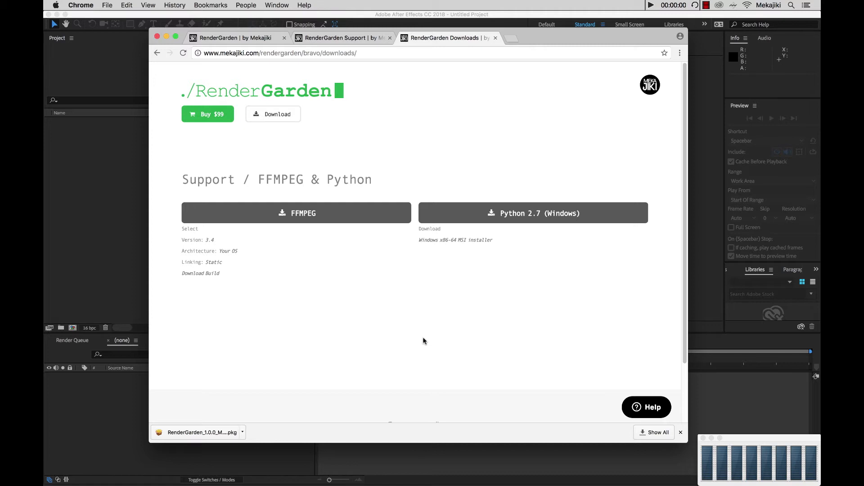
mouse_move(423, 336)
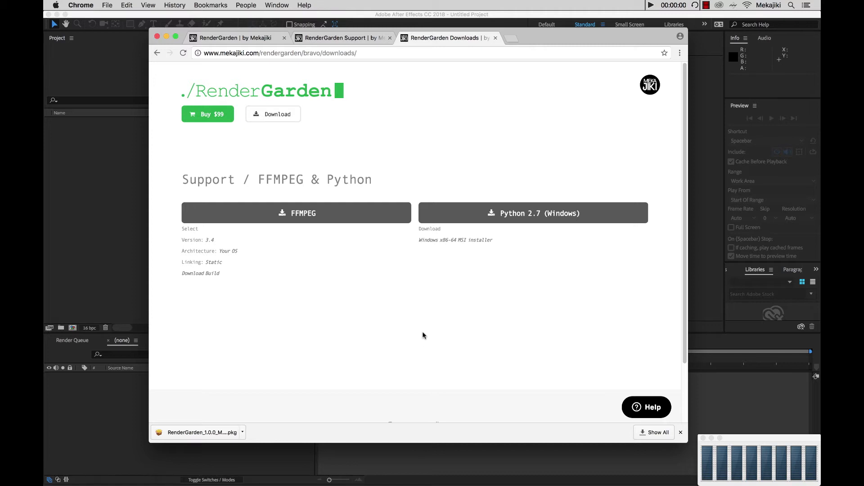
click(297, 212)
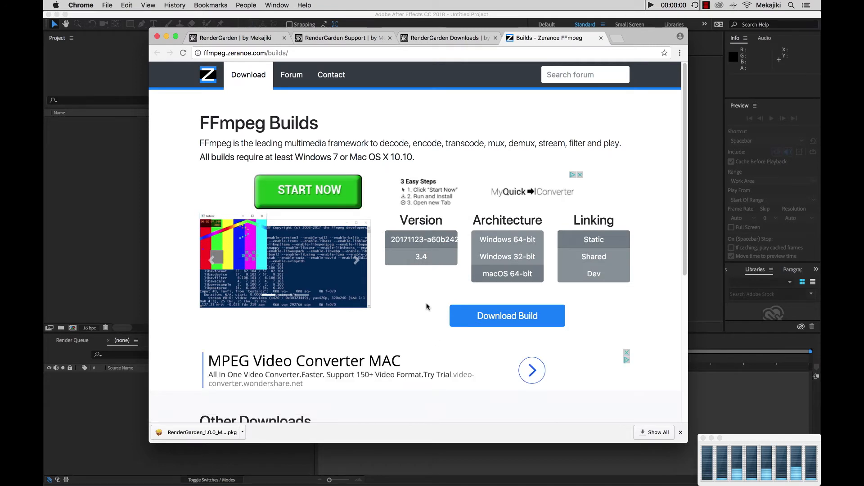
mouse_move(424, 294)
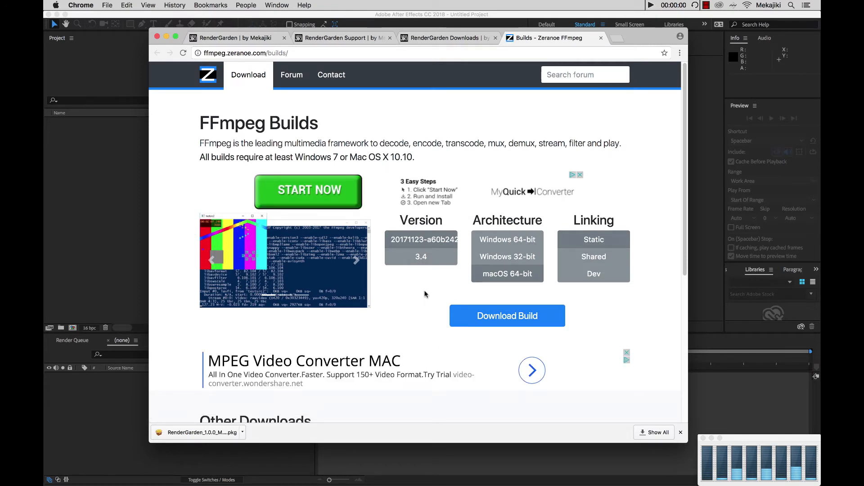
mouse_move(420, 257)
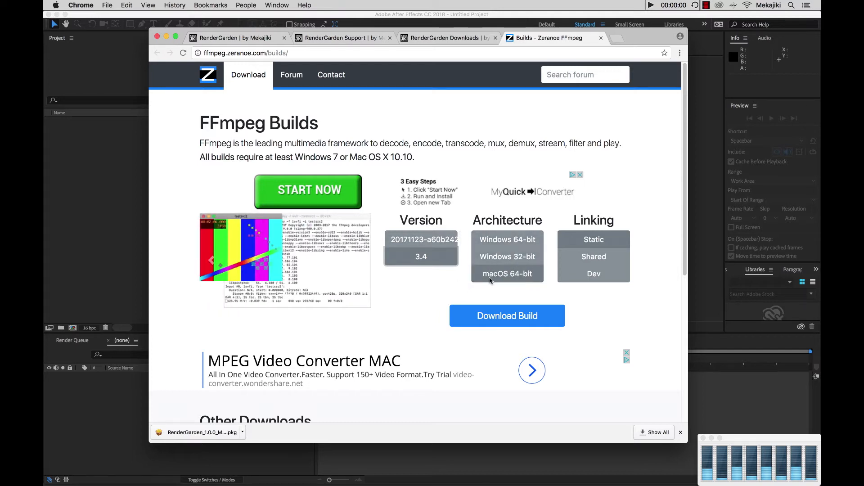
mouse_move(507, 256)
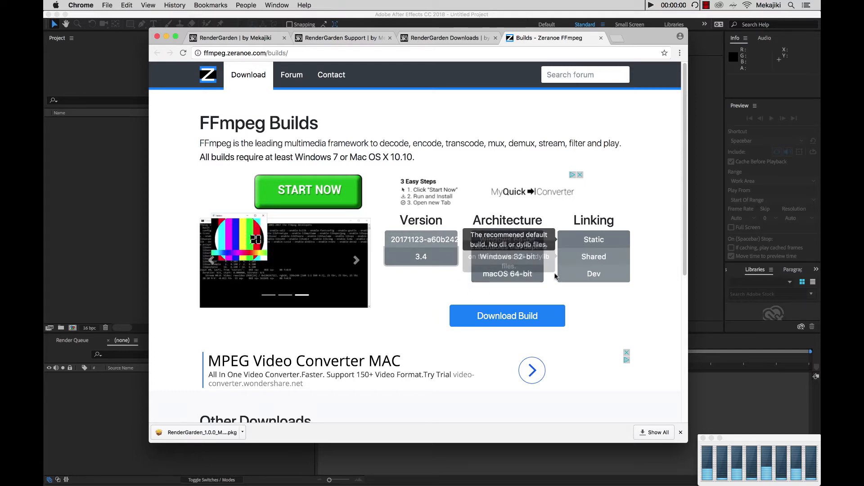
click(507, 315)
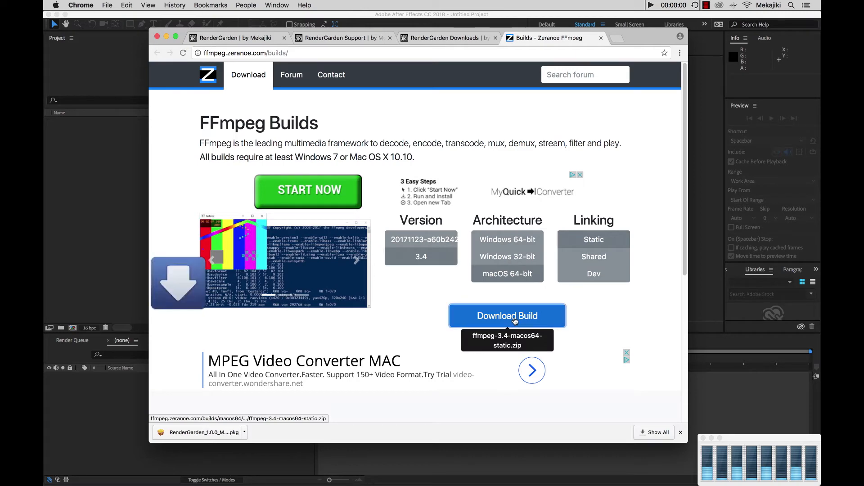
click(244, 432)
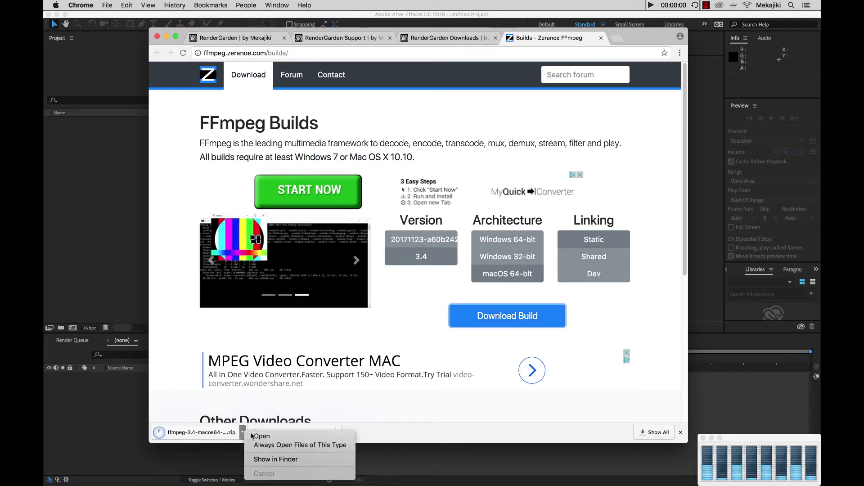
- Unzip the downloaded FFmpeg archive in Downloads and locate the ffmpeg executable in its bin folder
click(276, 459)
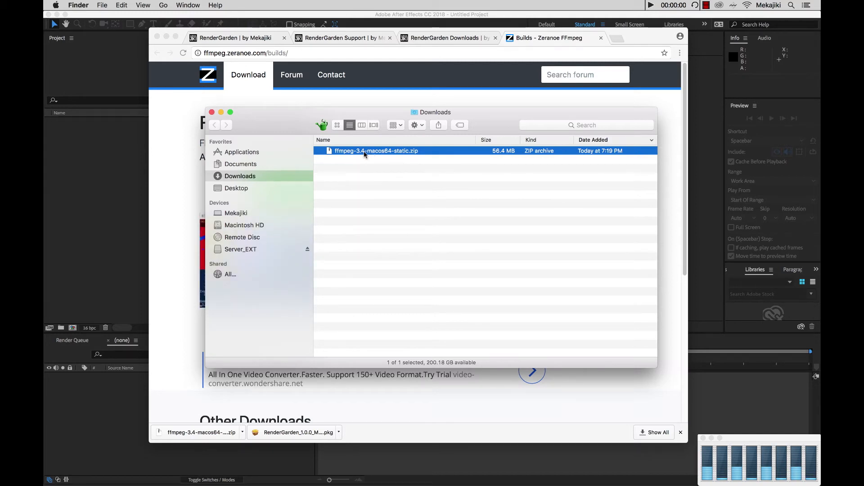
double_click(375, 150)
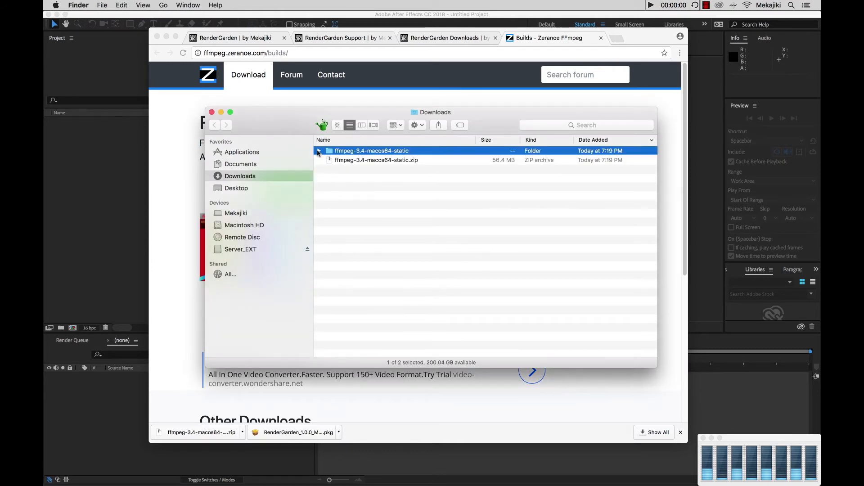
click(319, 151)
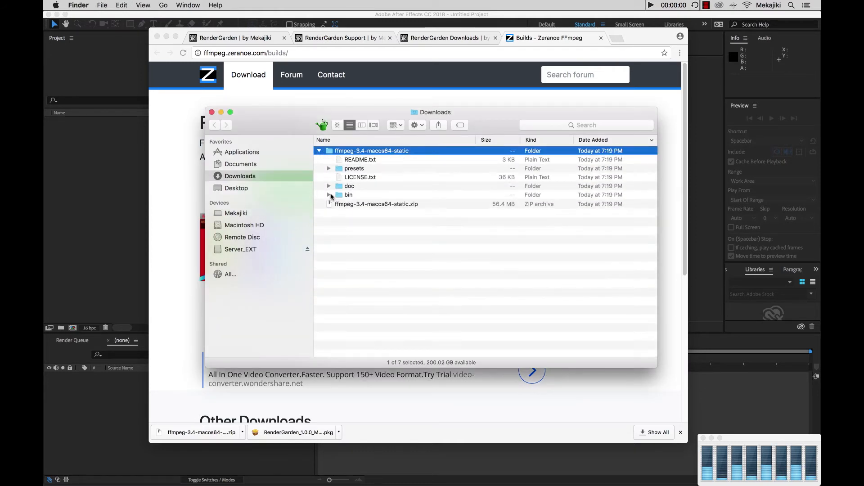
click(329, 195)
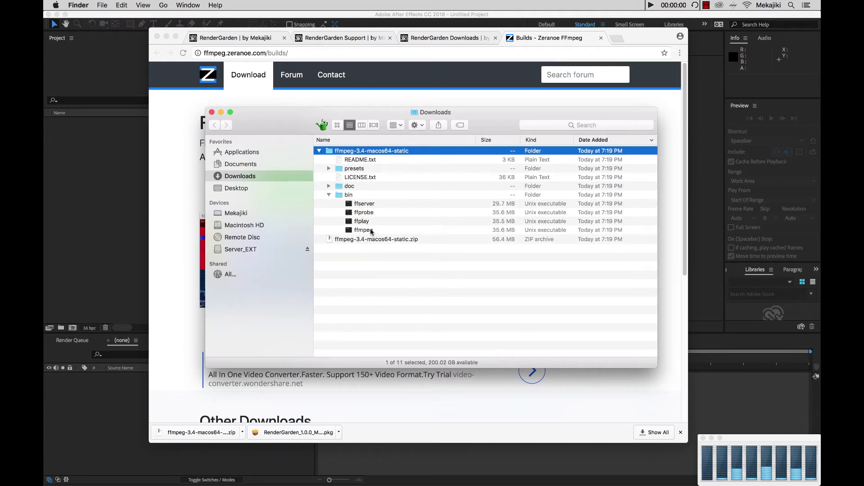
click(364, 229)
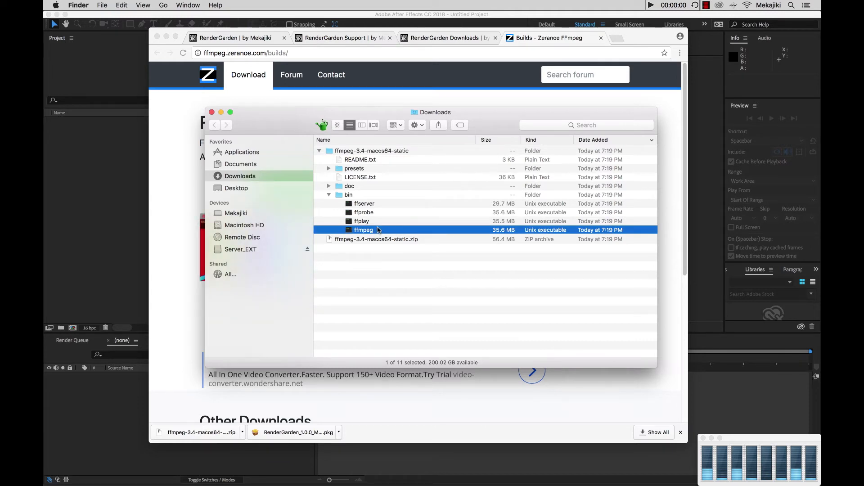
click(241, 151)
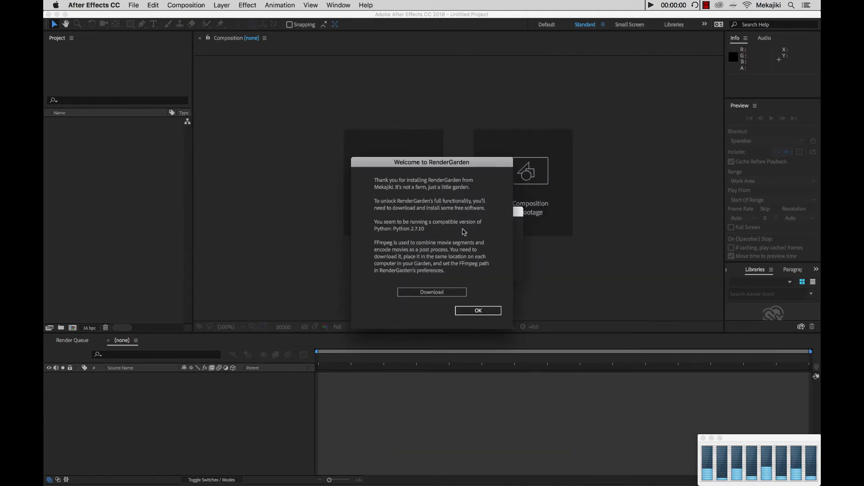
mouse_move(418, 237)
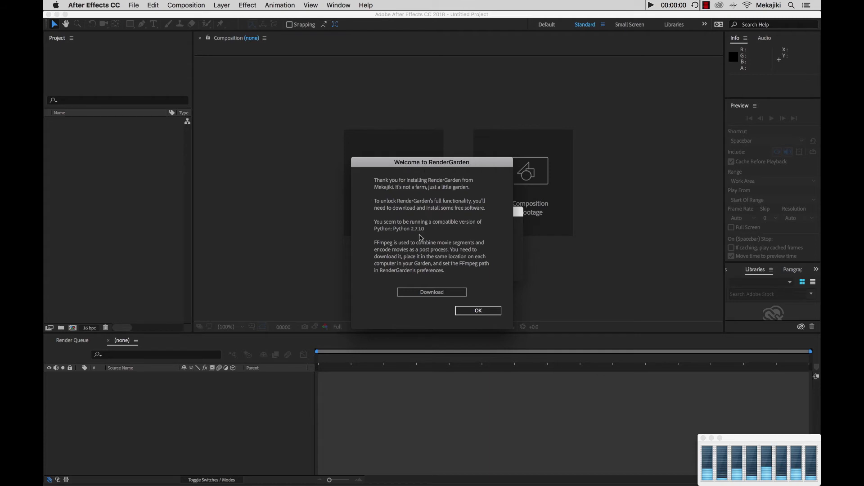
mouse_move(428, 233)
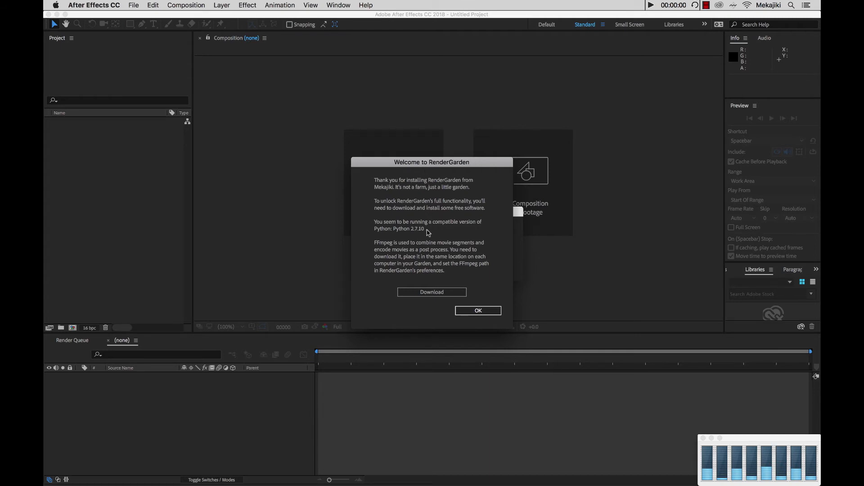
- Dismiss the welcome message and expand the RenderGarden panel's preferences
click(477, 311)
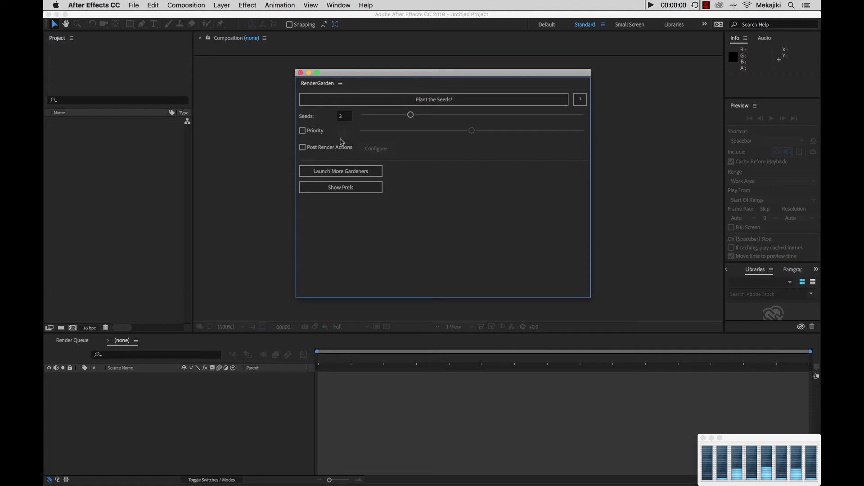
mouse_move(420, 172)
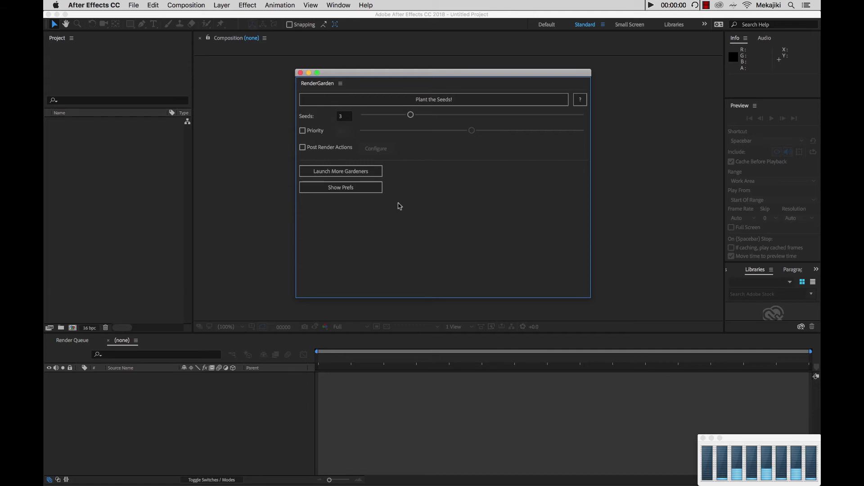
click(340, 188)
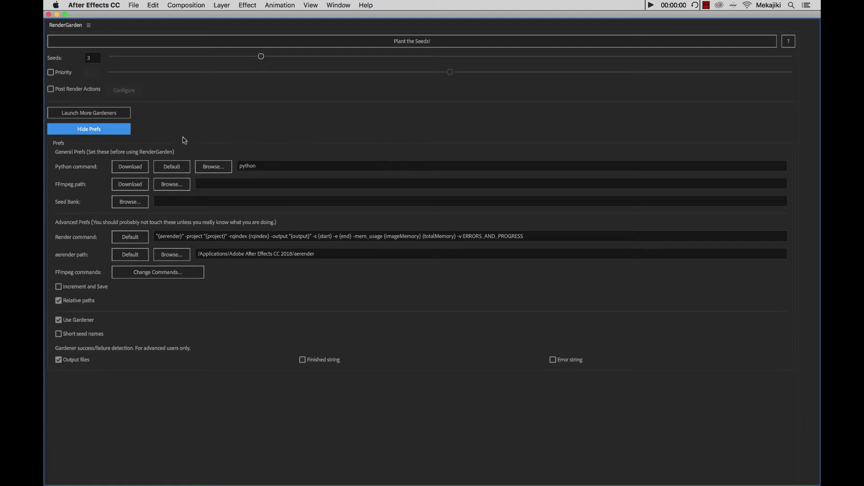
mouse_move(76, 167)
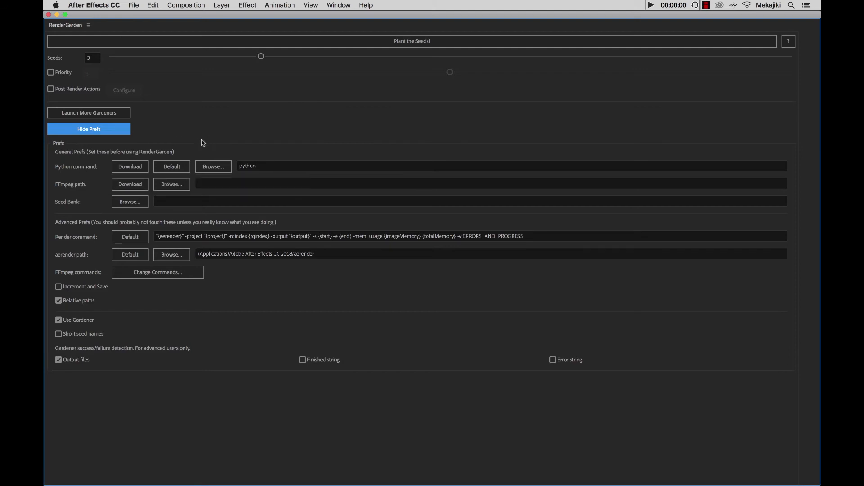
mouse_move(75, 173)
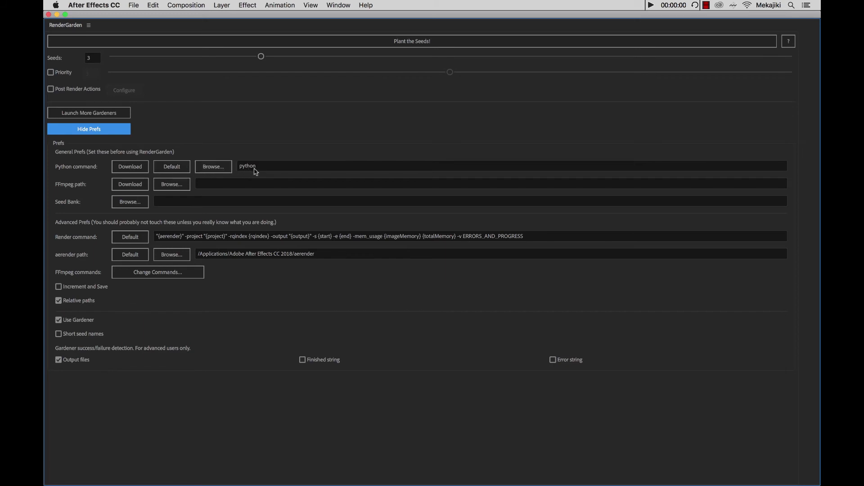
mouse_move(252, 177)
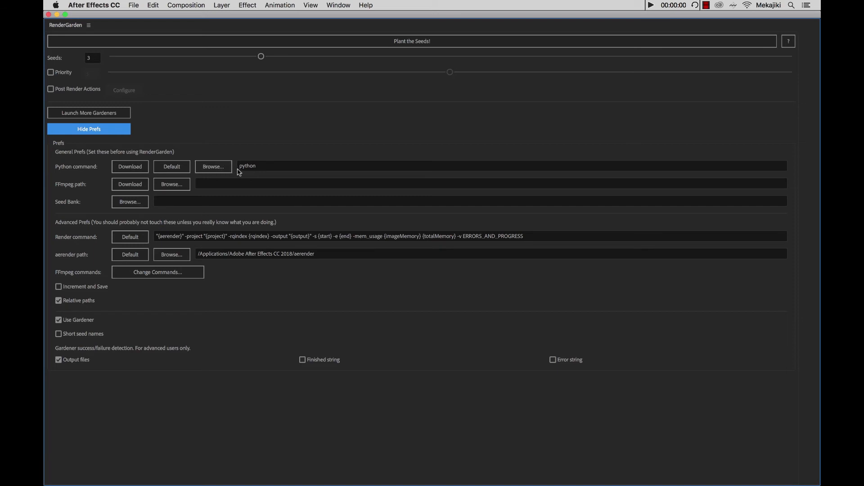
mouse_move(245, 176)
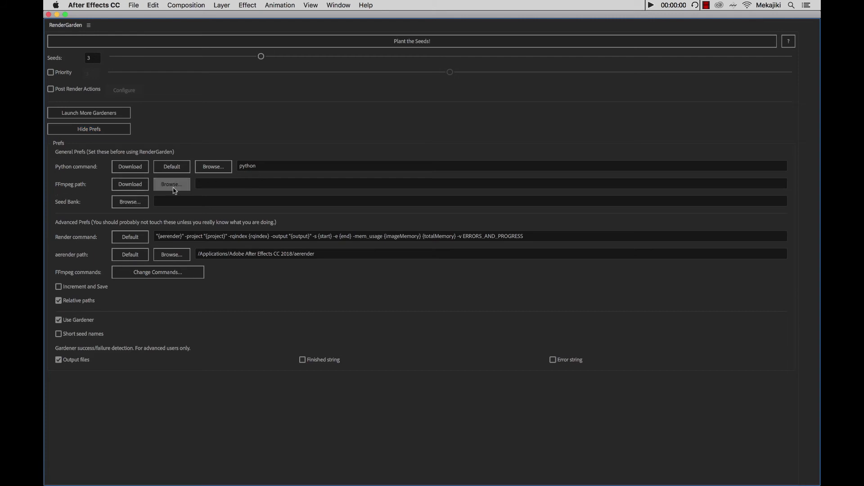
click(171, 184)
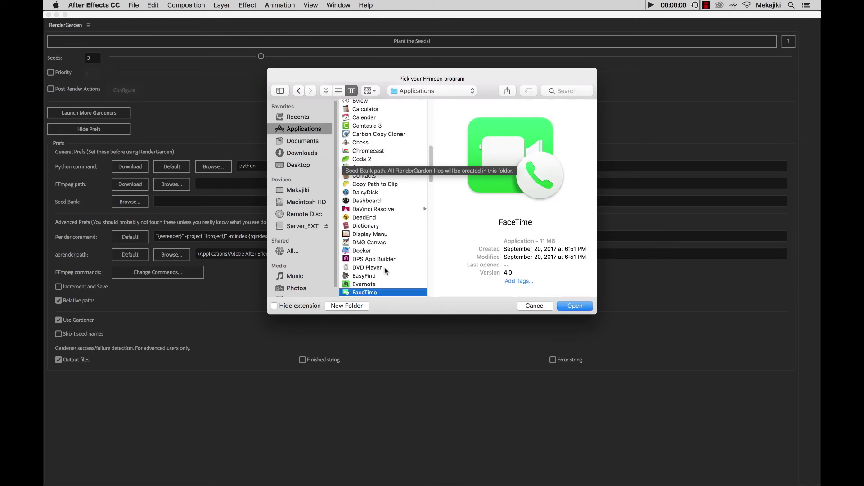
- Set the FFmpeg path to the ffmpeg program in Applications, /Applications/ffmpeg
click(362, 255)
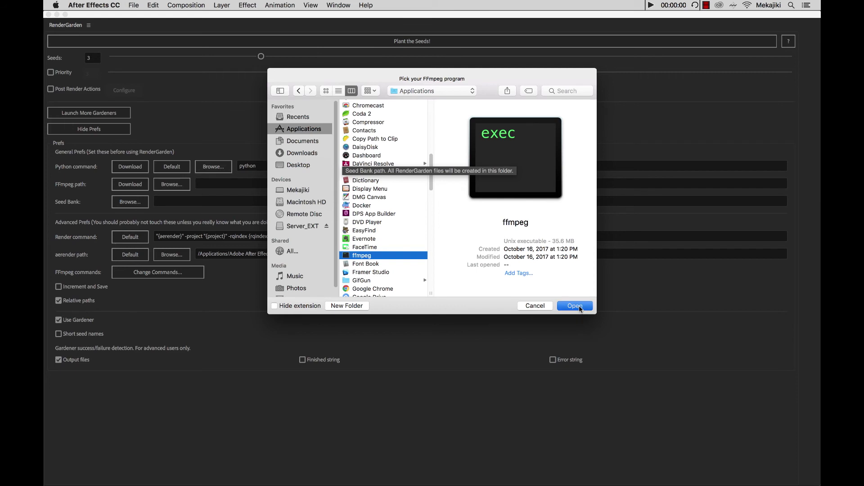
click(574, 305)
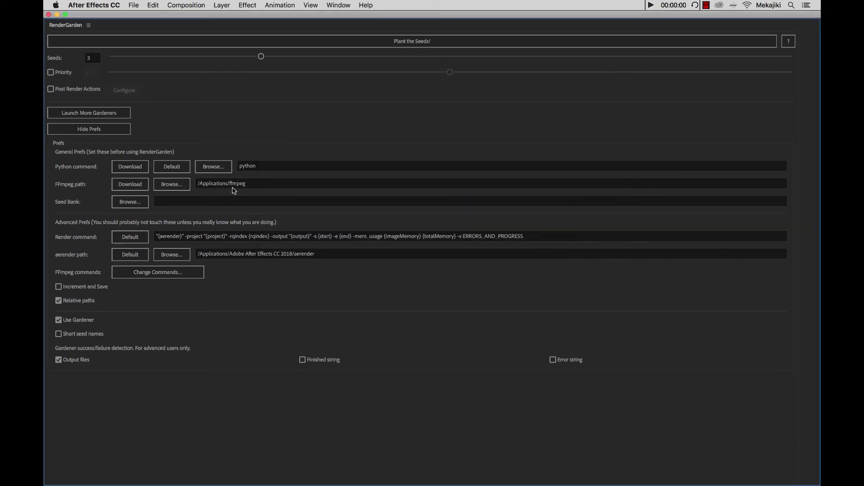
mouse_move(99, 200)
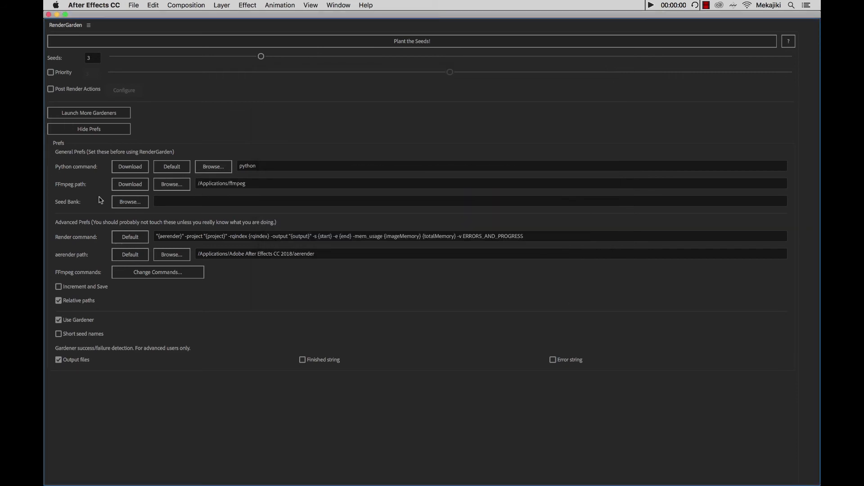
mouse_move(77, 204)
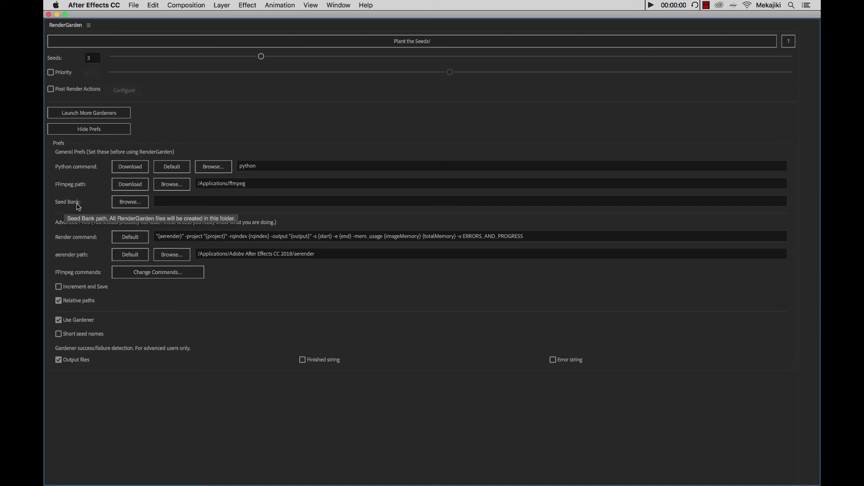
mouse_move(54, 20)
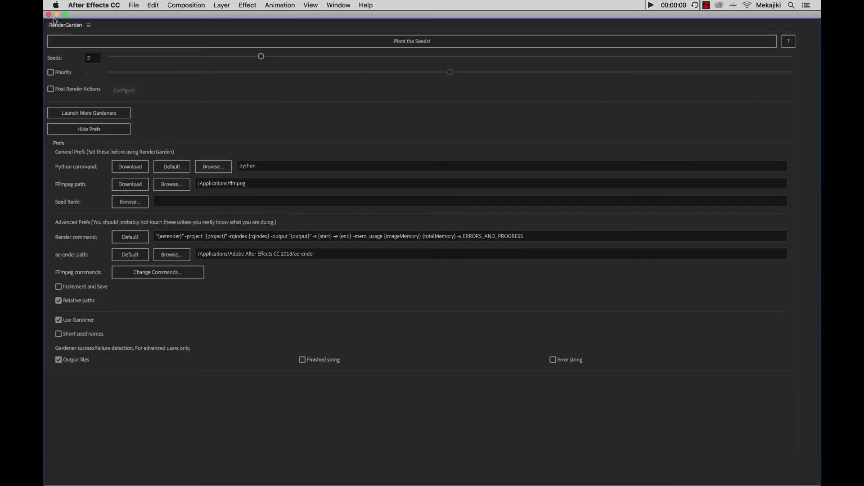
- Browse Server_EXT's Projects > Mekajiki_Promo folder in Finder and return to the drive's top level
click(49, 15)
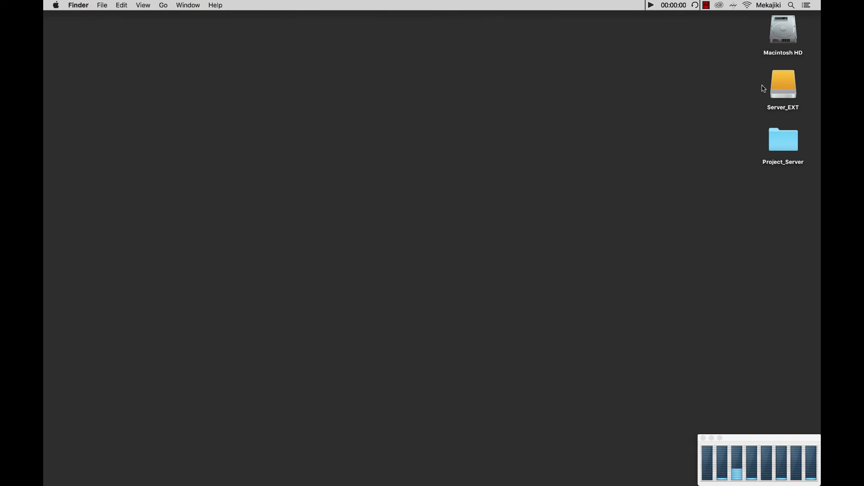
double_click(783, 85)
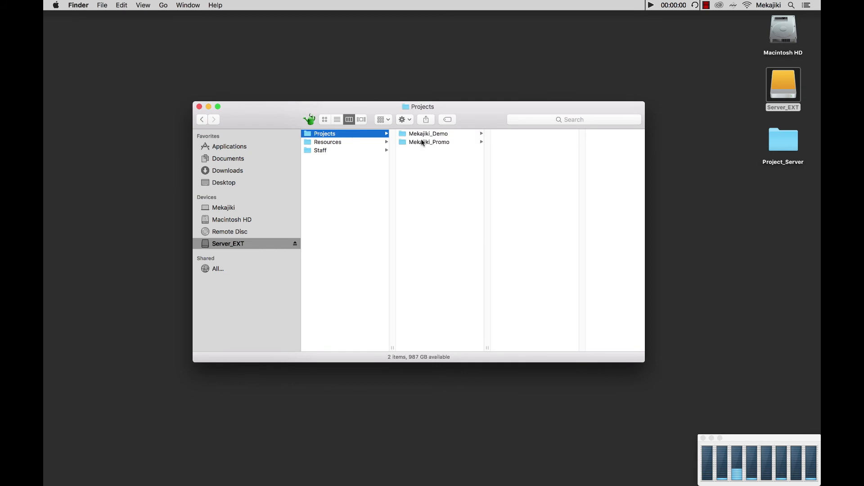
click(428, 141)
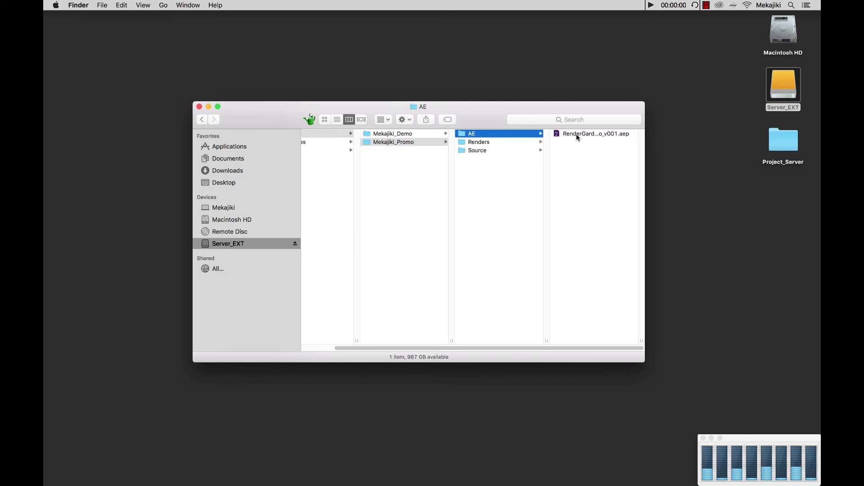
click(393, 141)
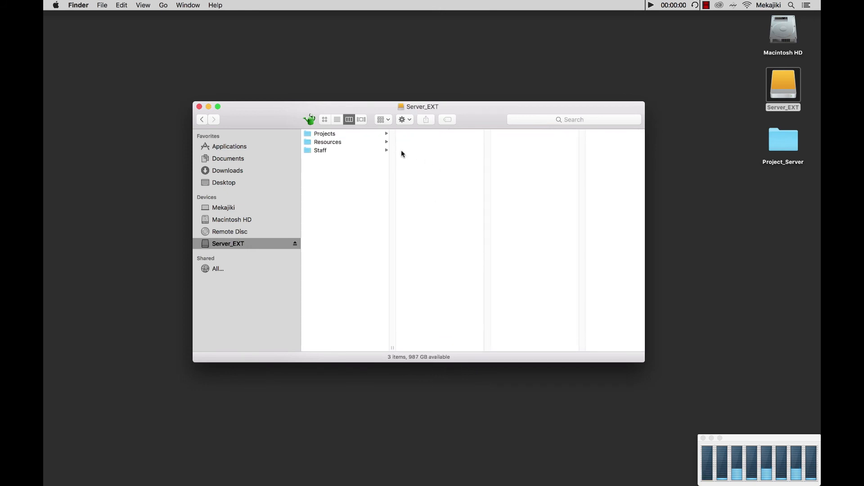
mouse_move(331, 191)
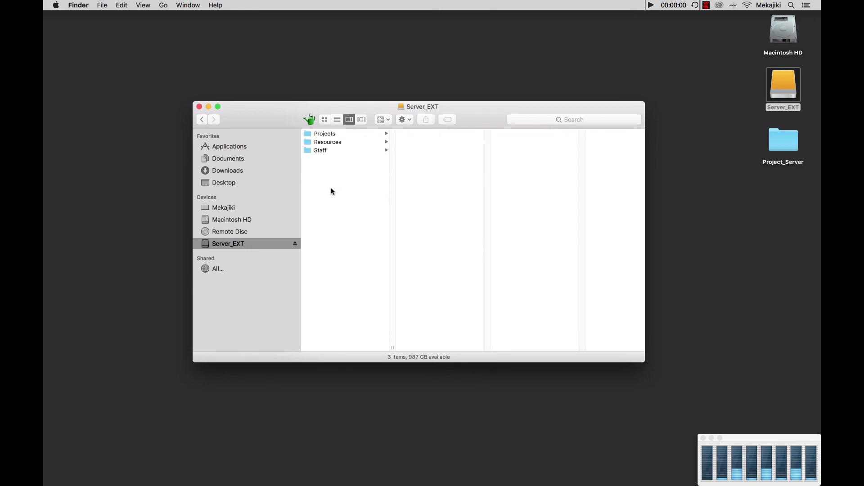
mouse_move(341, 194)
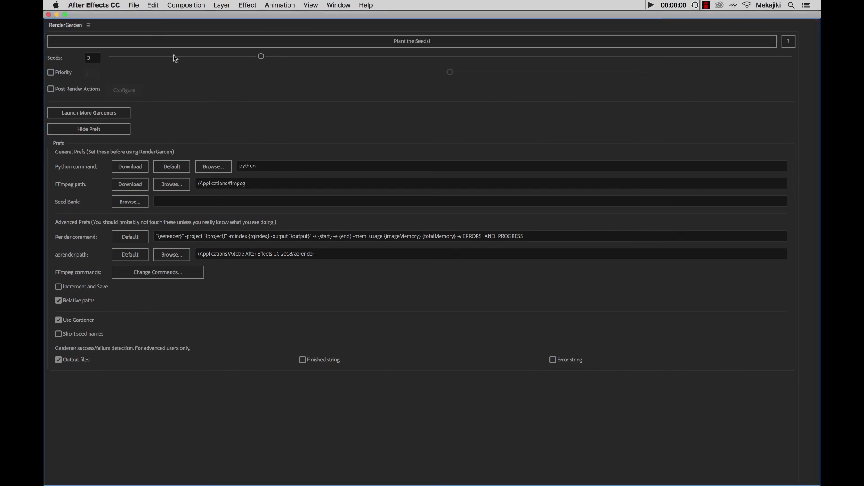
- Create a _SeedBank folder on Server_EXT and set it as the Seed Bank, /Volumes/Server_EXT/_SeedBank
click(130, 201)
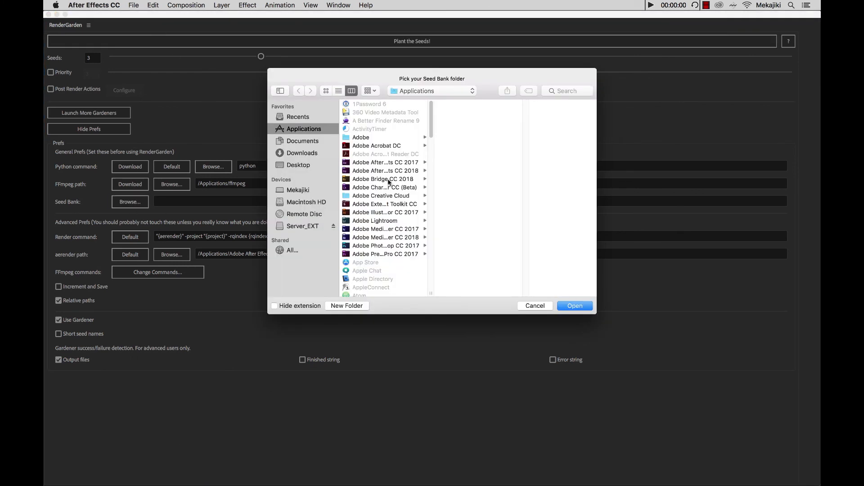
click(303, 226)
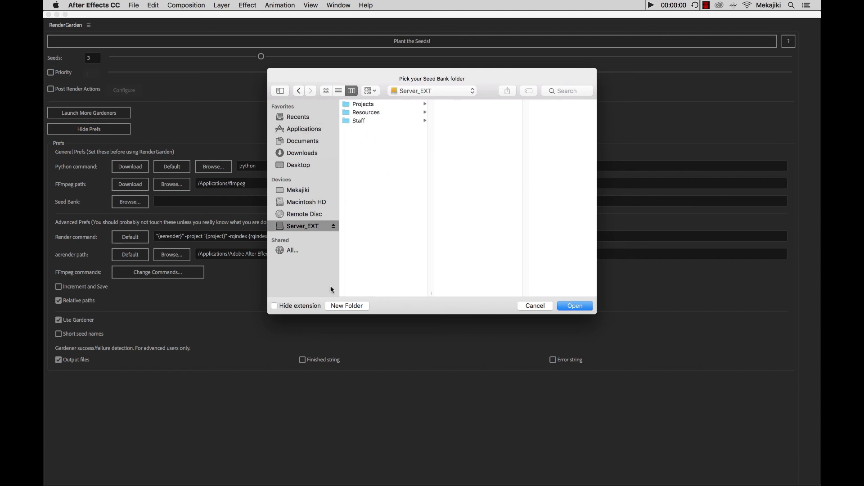
click(347, 305)
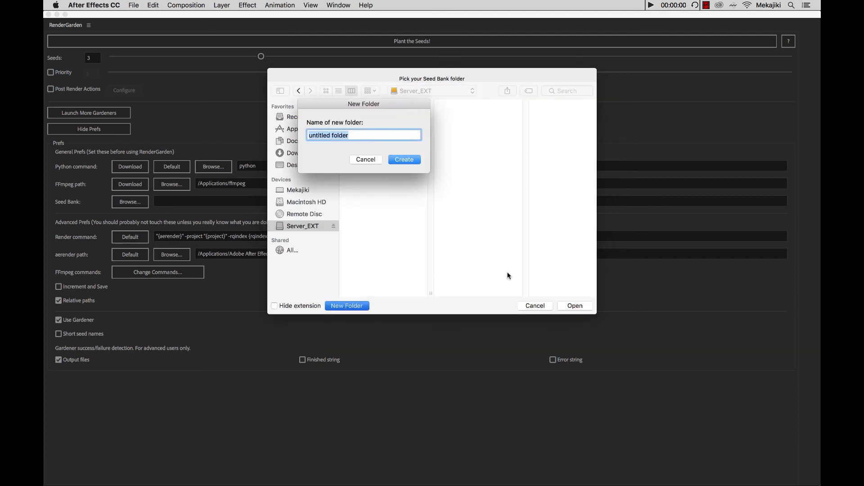
text(_SeedB)
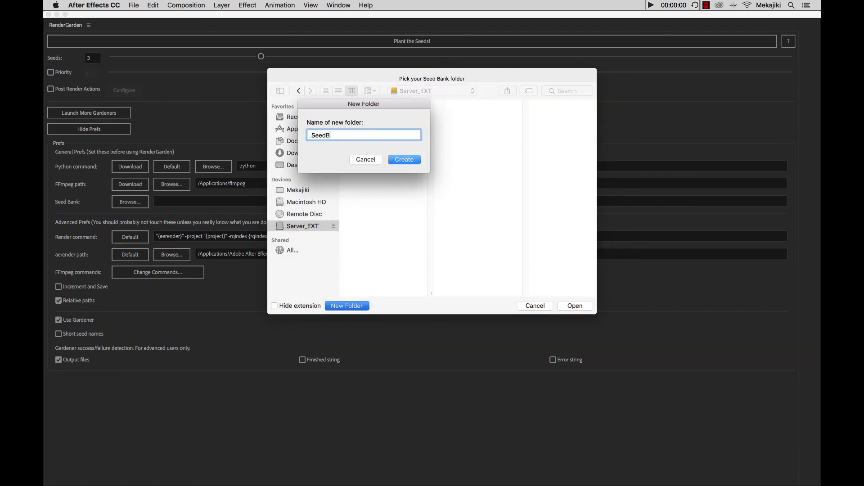
text(ank)
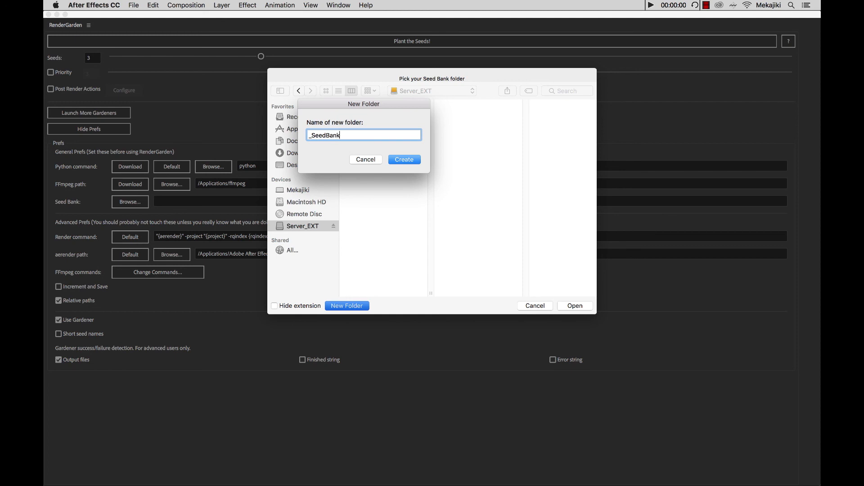
click(405, 159)
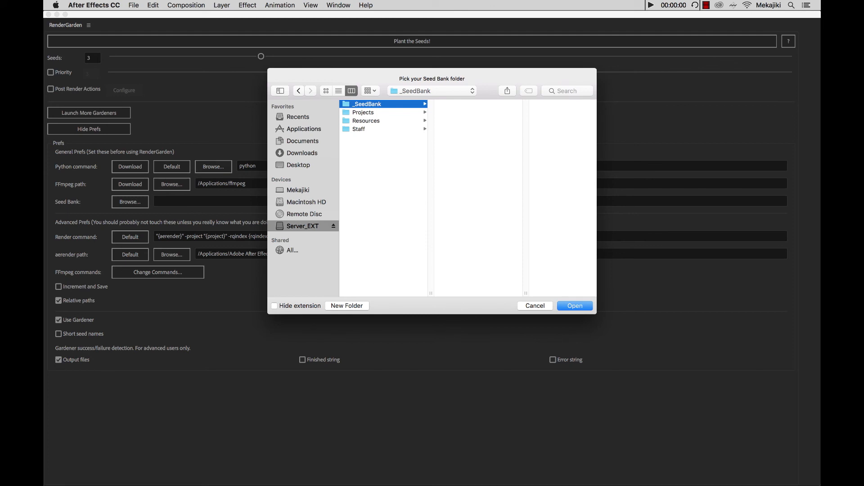
click(574, 305)
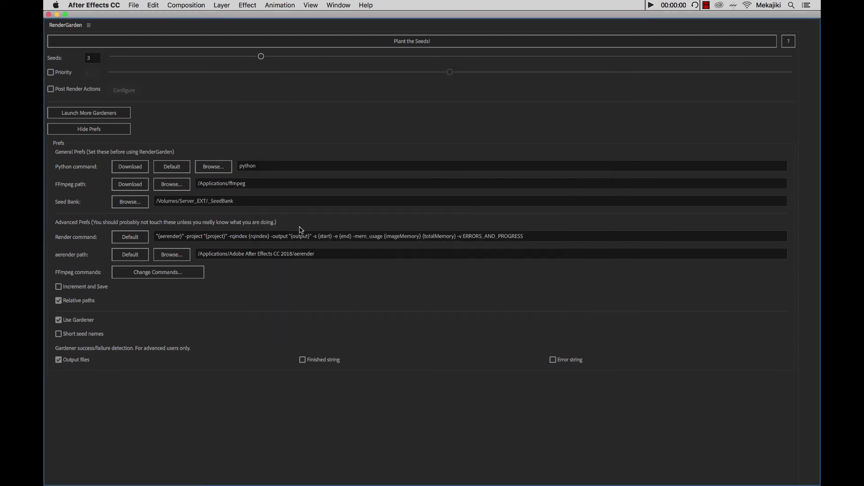
mouse_move(62, 190)
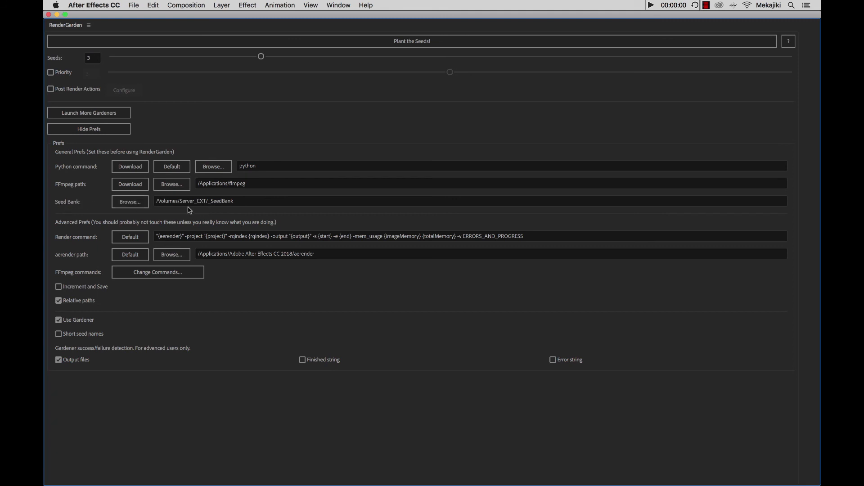
mouse_move(208, 212)
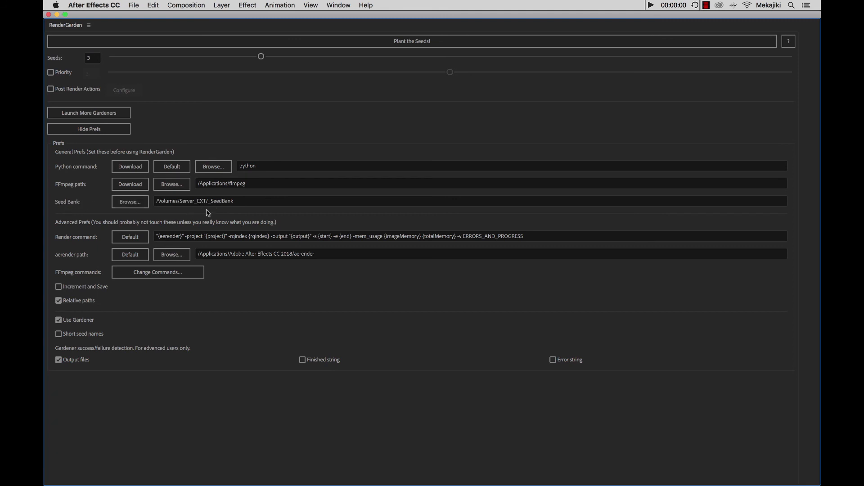